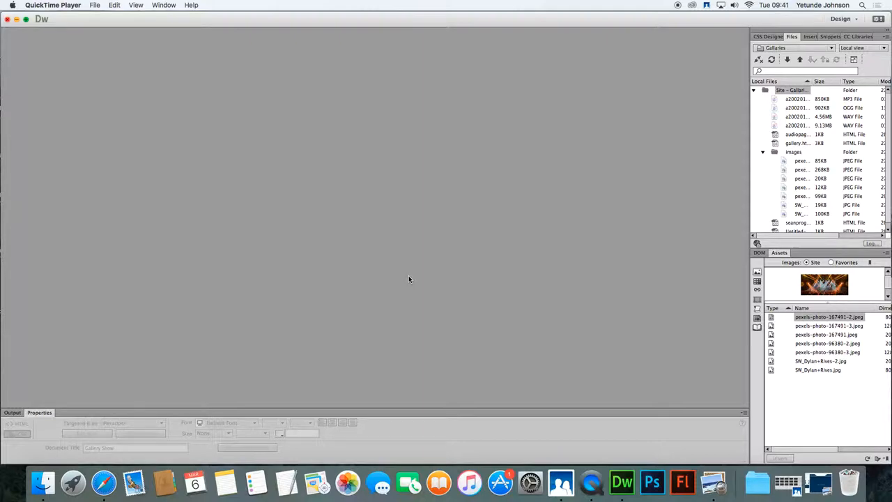
mouse_move(154, 70)
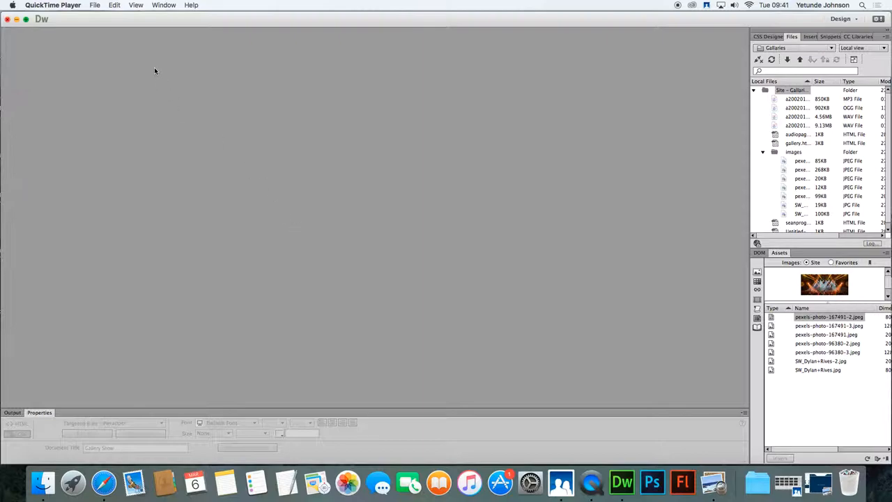
mouse_move(146, 57)
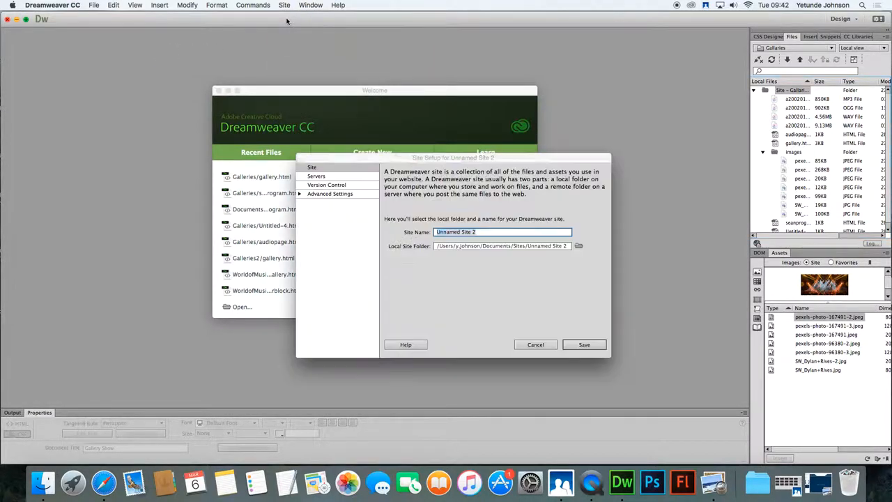
Enter 'Gallery Show2' as the site name, then open and cancel the local folder browser.
left_click(502, 232)
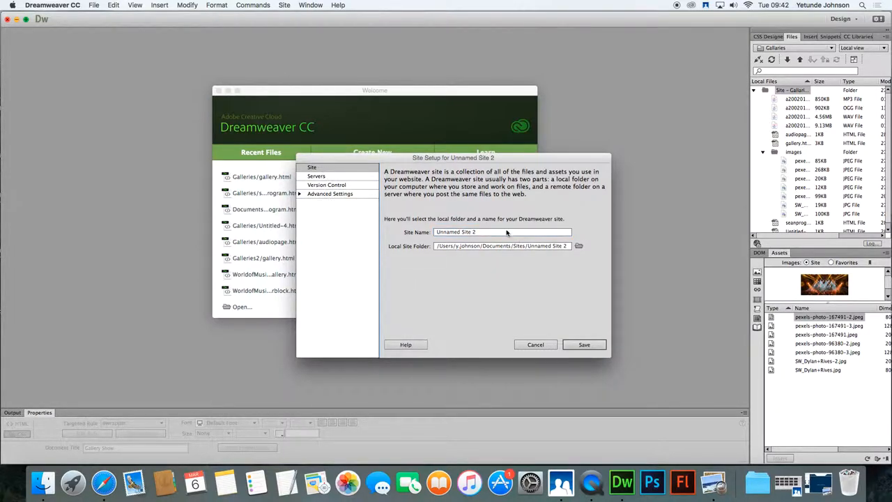
type("G")
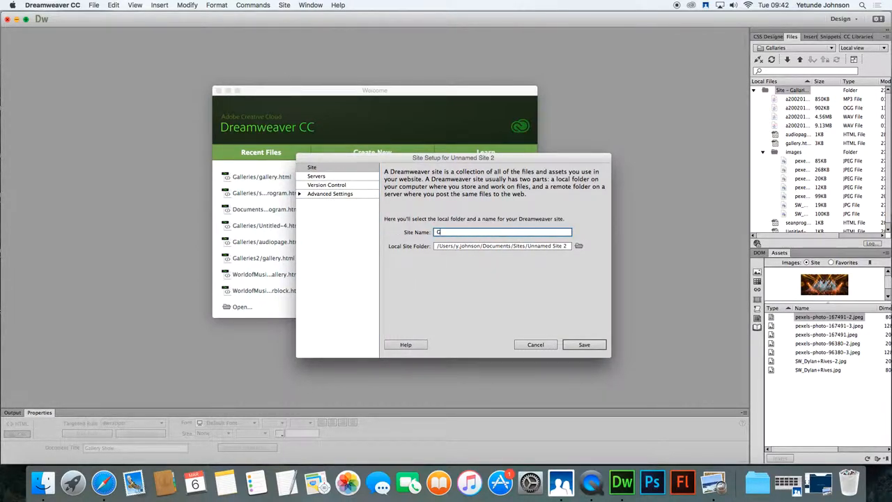
type("allery Show")
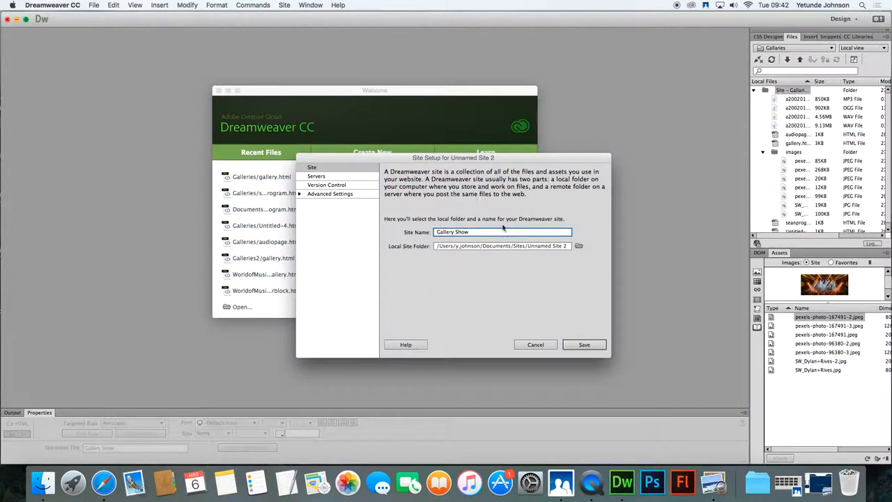
left_click(578, 245)
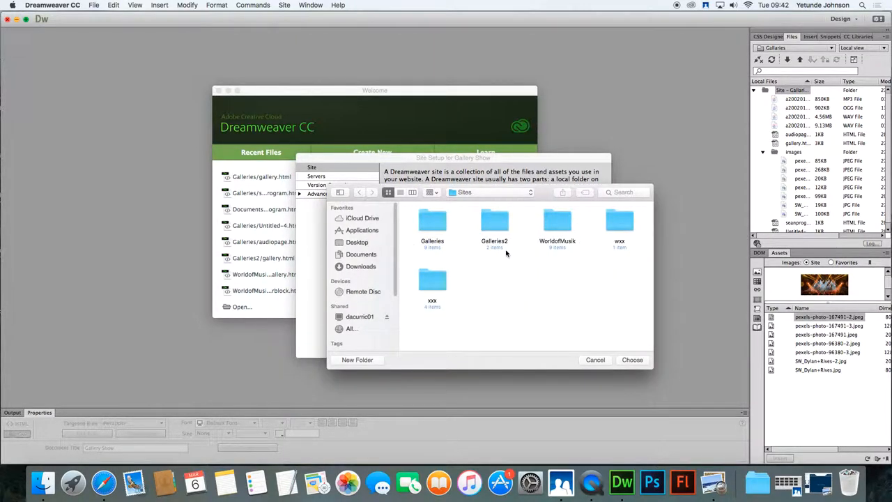
mouse_move(391, 170)
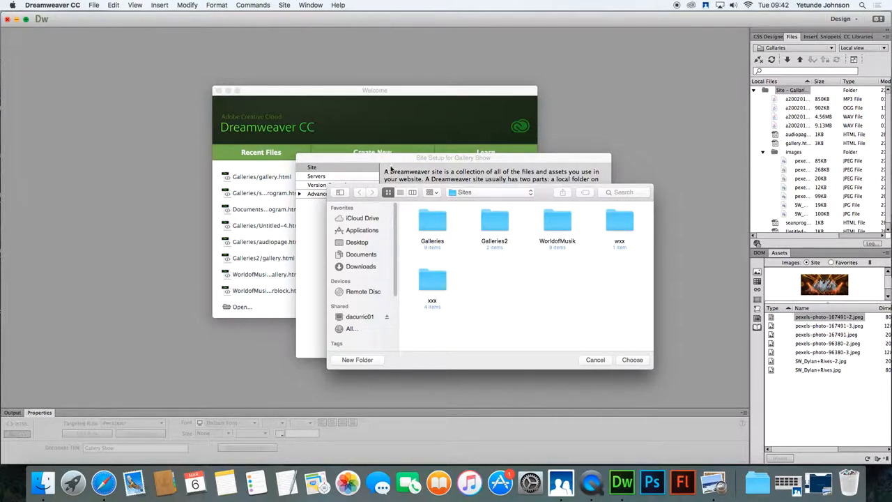
left_click(595, 359)
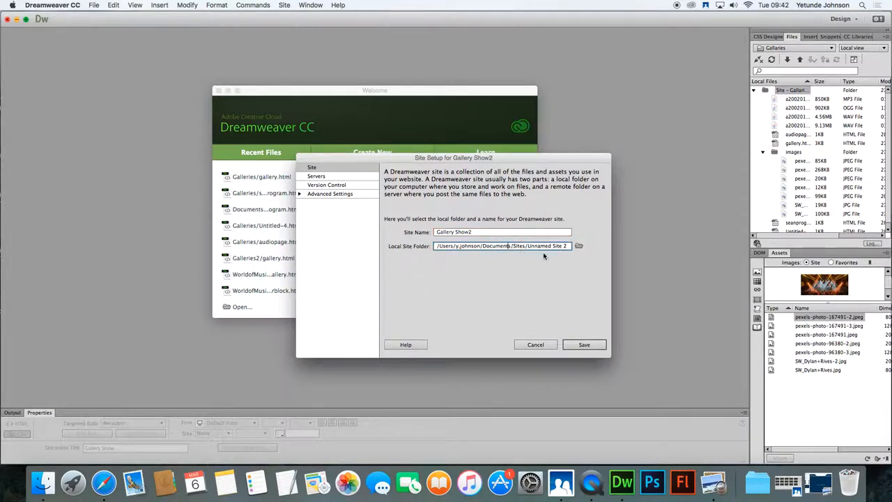
Make a new 'Gallery Show' folder under Sites for the site's local folder.
left_click(578, 246)
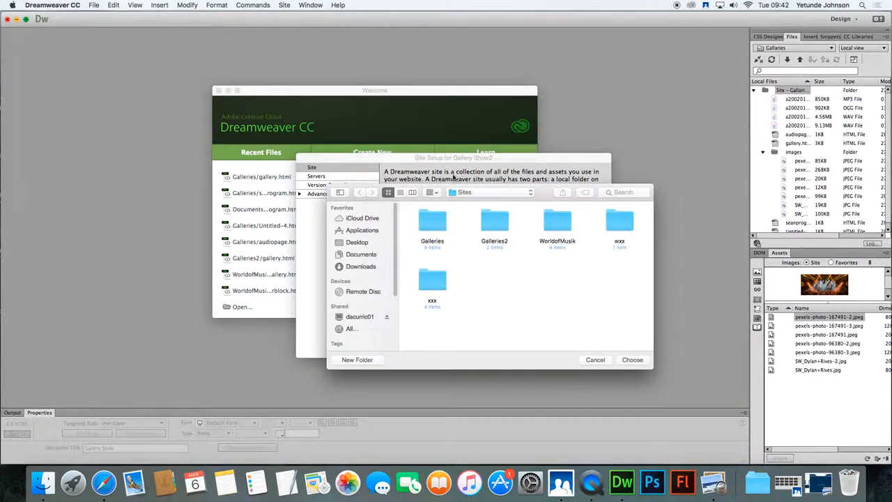
mouse_move(598, 211)
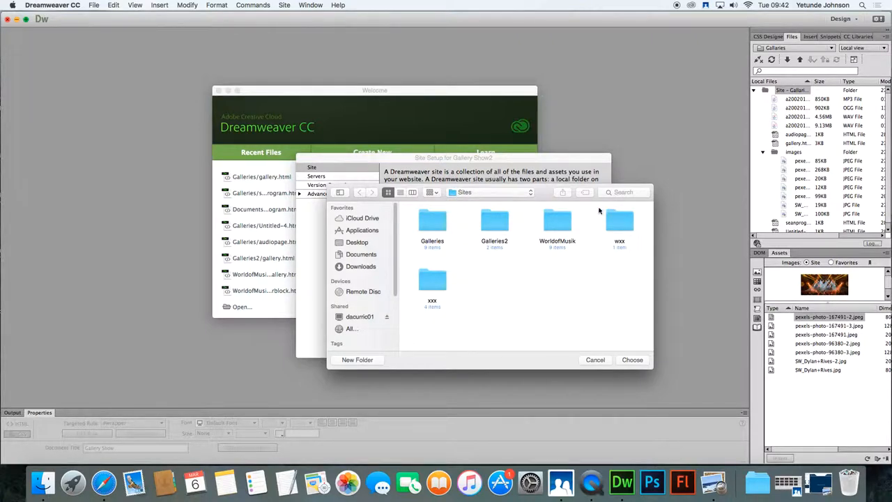
mouse_move(414, 360)
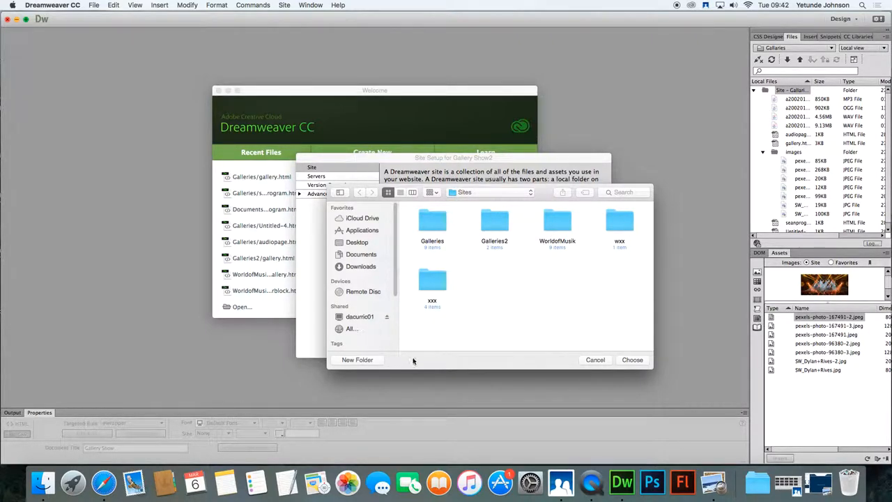
left_click(357, 359)
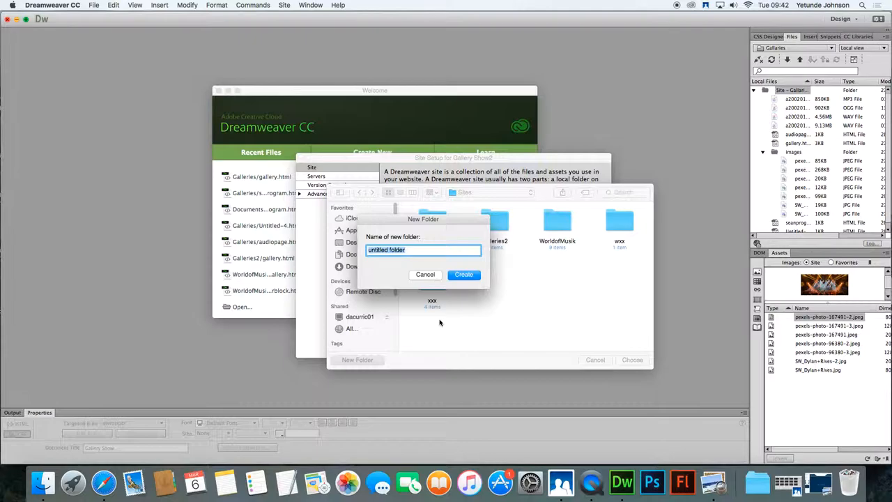
type("Gallery Show")
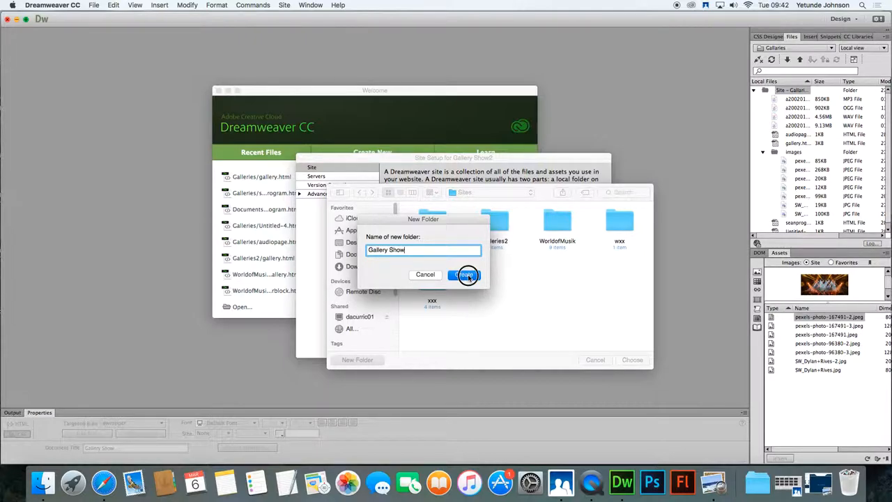
left_click(466, 274)
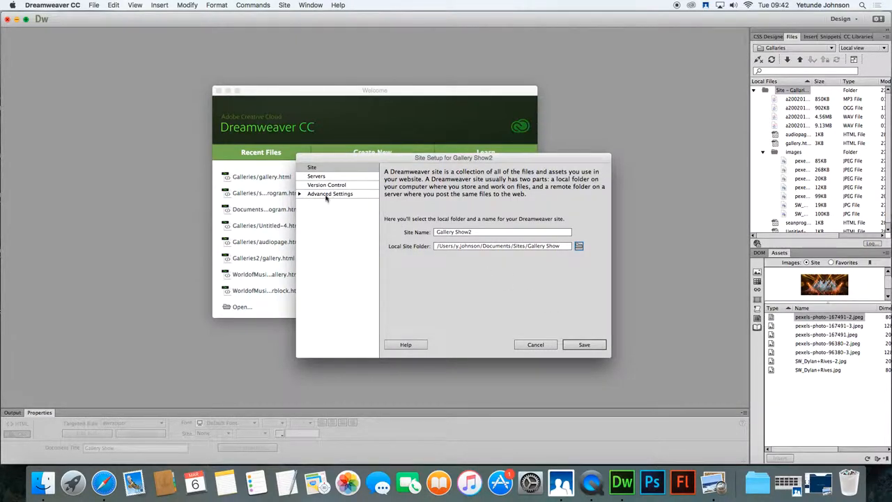
Under Advanced Local Info, create an 'images' folder in Gallery Show as the default images folder.
left_click(329, 194)
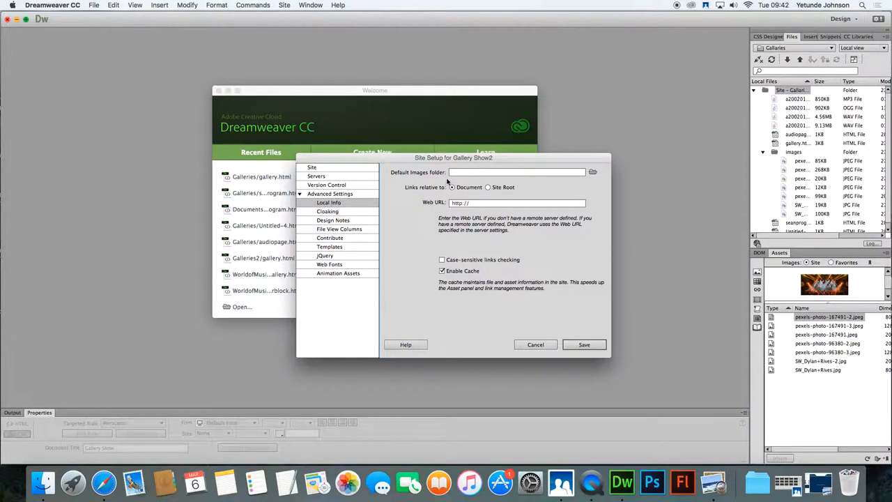
mouse_move(394, 175)
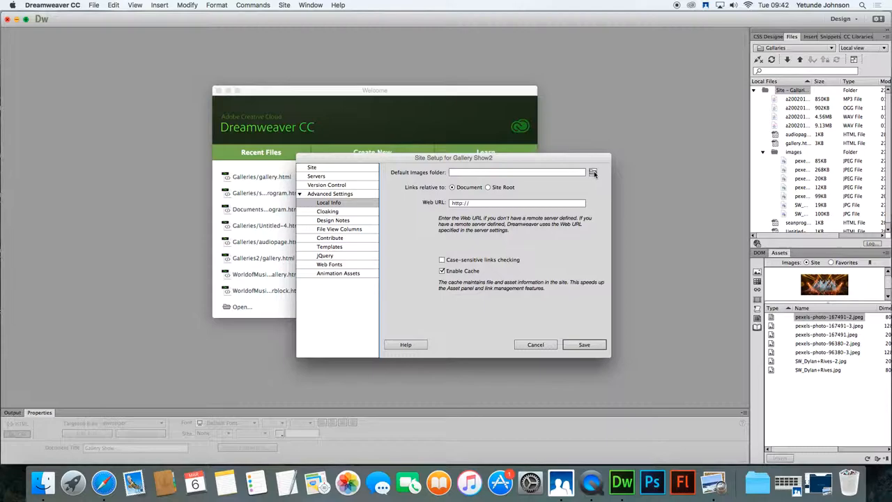
left_click(593, 172)
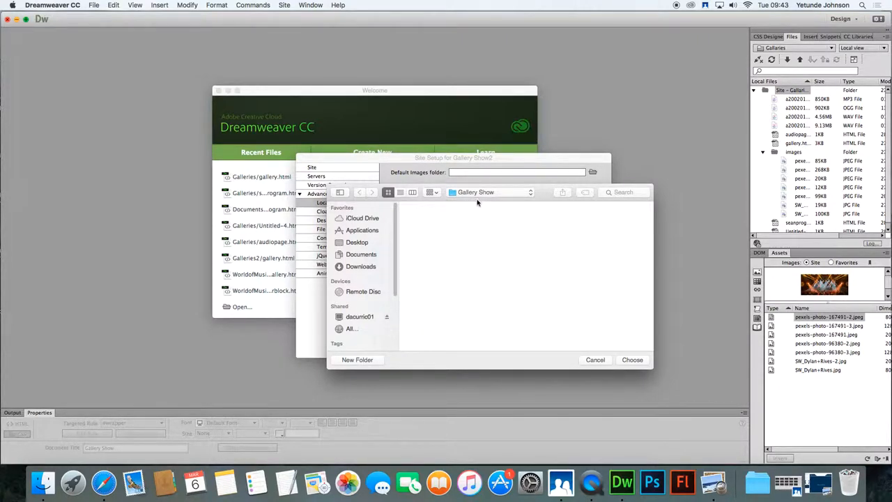
mouse_move(461, 202)
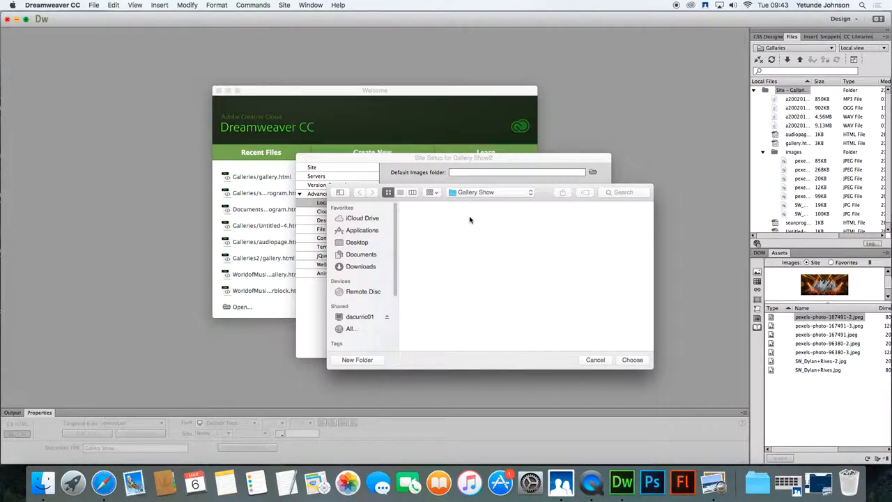
left_click(357, 360)
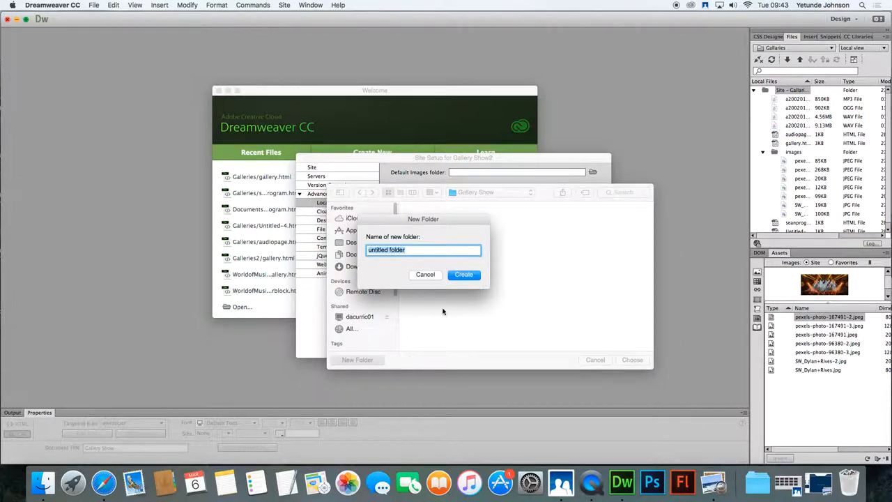
type("images")
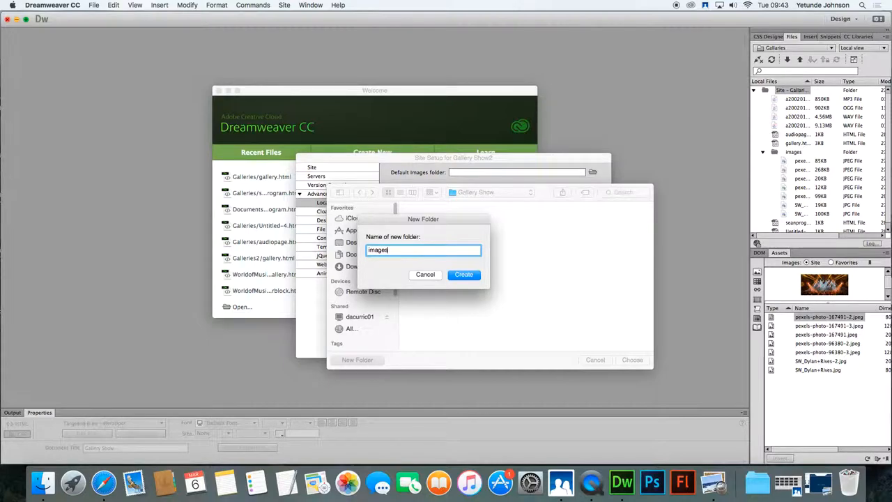
left_click(464, 274)
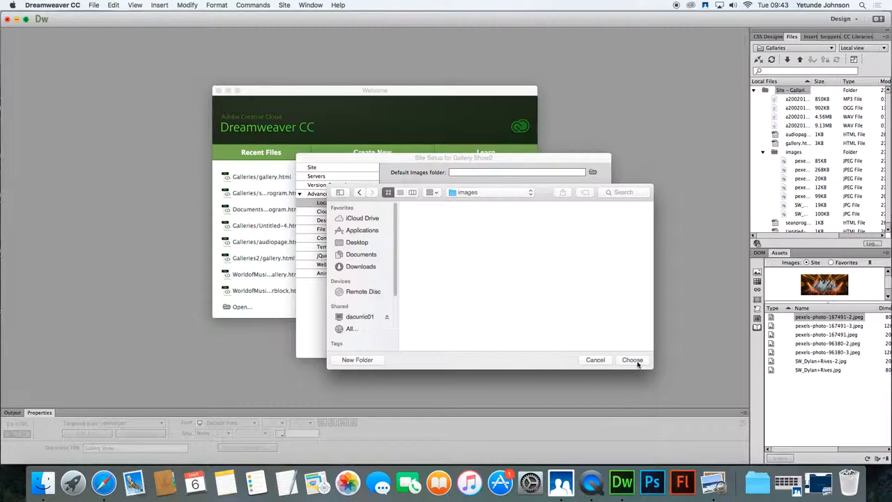
left_click(632, 359)
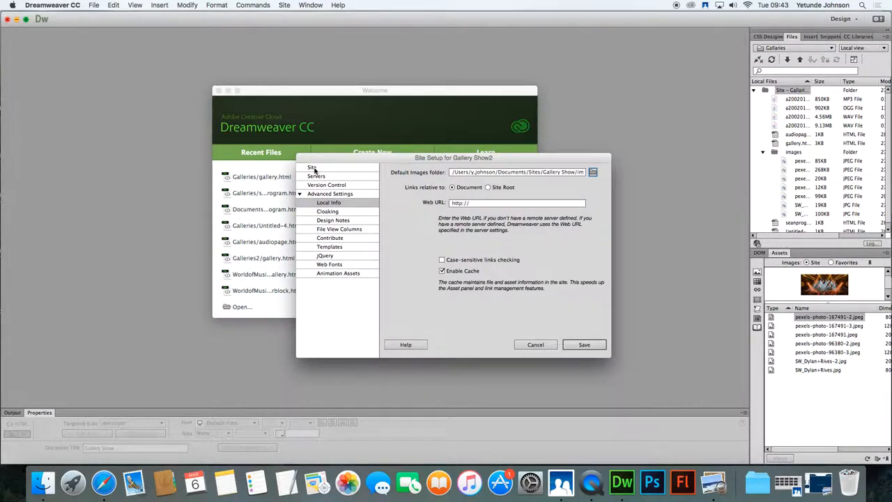
Review Site and Local Info, save, confirm the root folder warning, and expand the site folder.
left_click(311, 167)
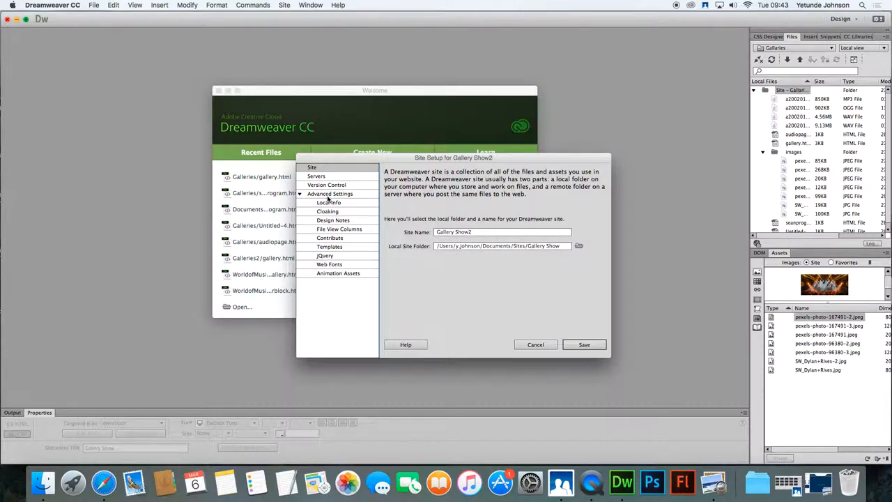
left_click(328, 202)
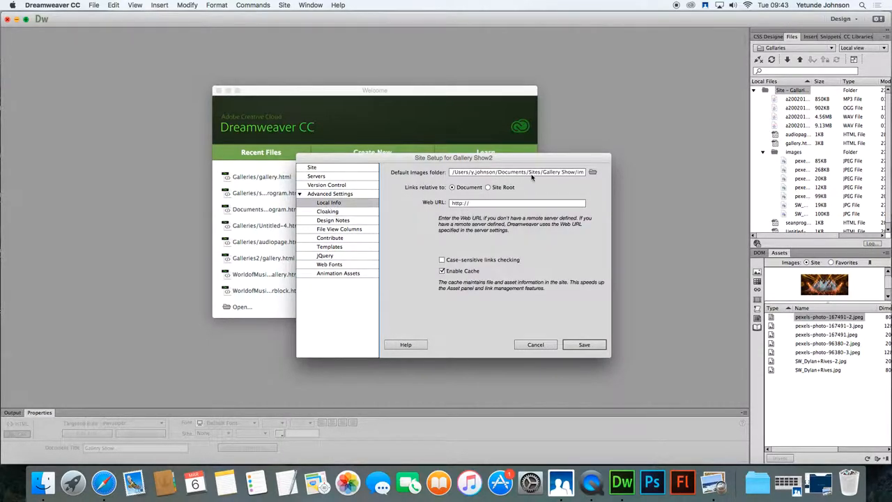
mouse_move(584, 344)
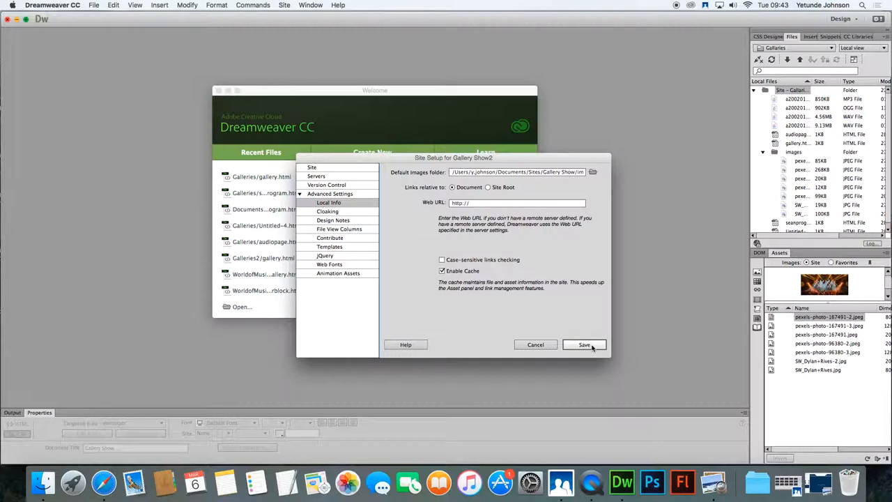
left_click(584, 345)
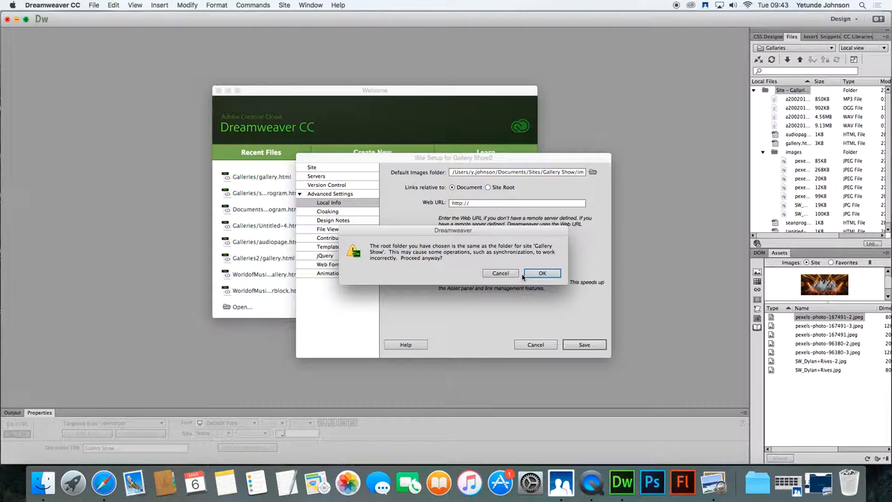
left_click(542, 273)
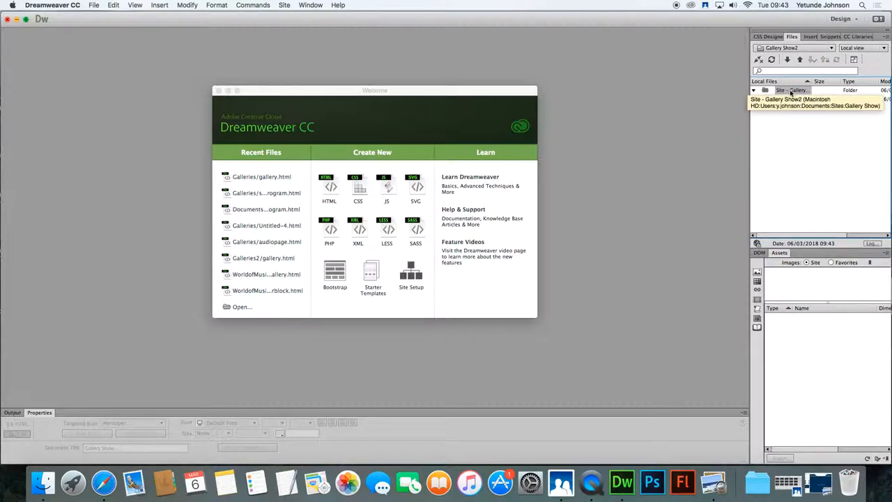
left_click(765, 90)
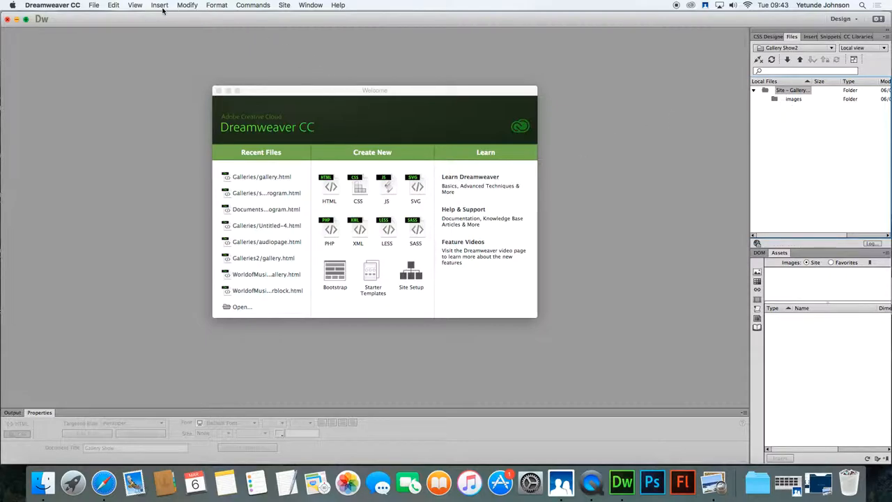
mouse_move(155, 14)
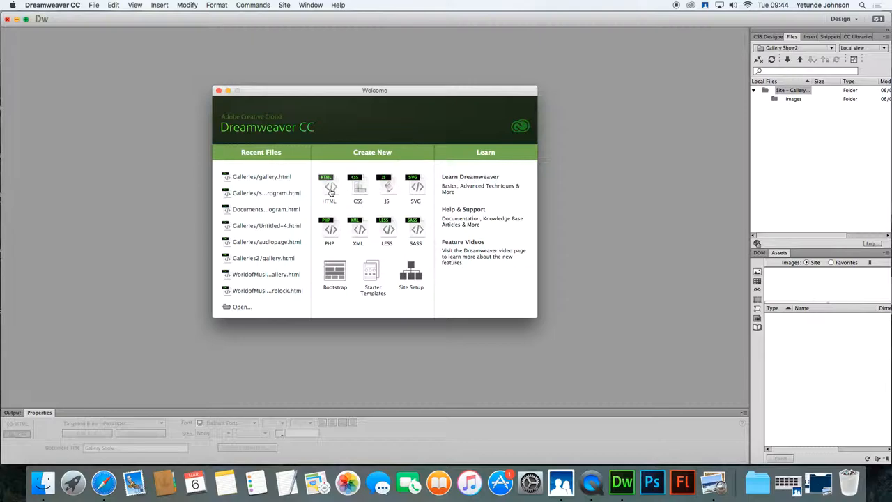
Start a new HTML document from the Welcome screen's Create New list.
left_click(328, 192)
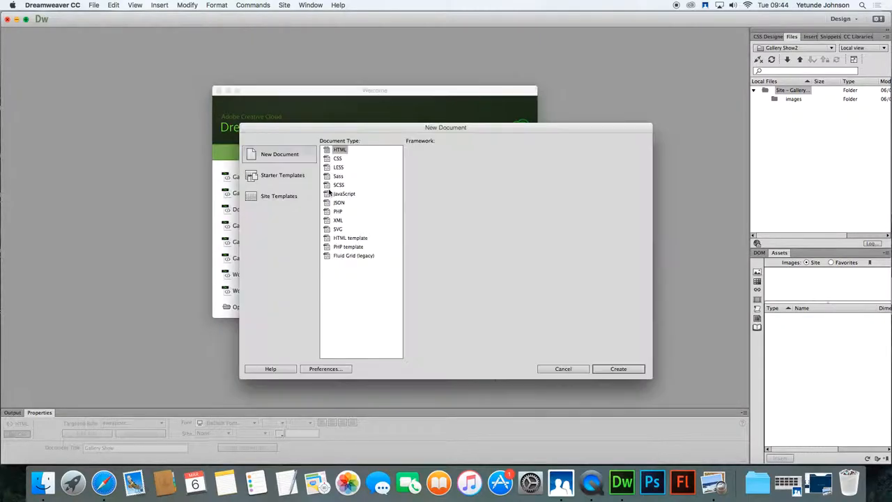
Create an HTML document with Doc Type HTML5 and title 'Gallery Show'.
left_click(340, 150)
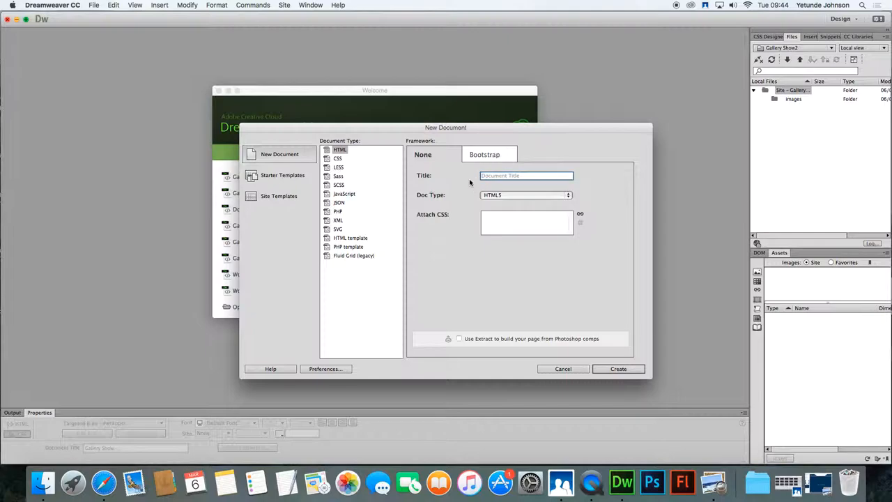
type("Gallery Show")
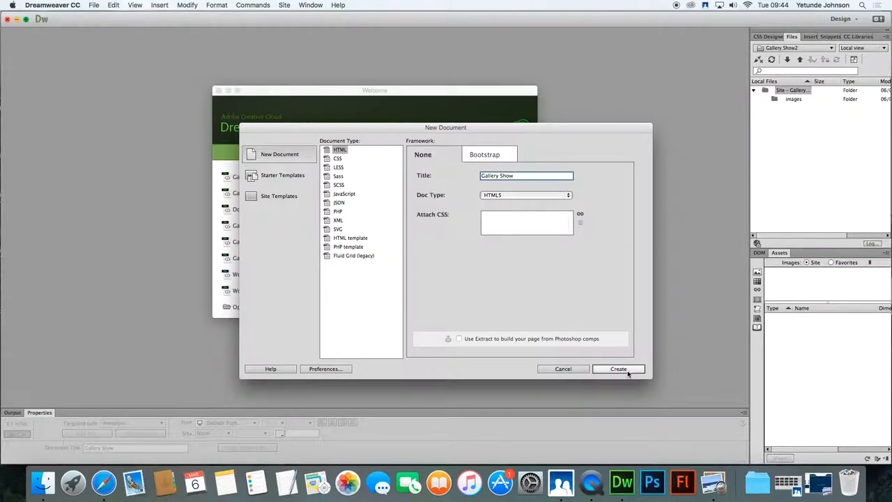
left_click(618, 368)
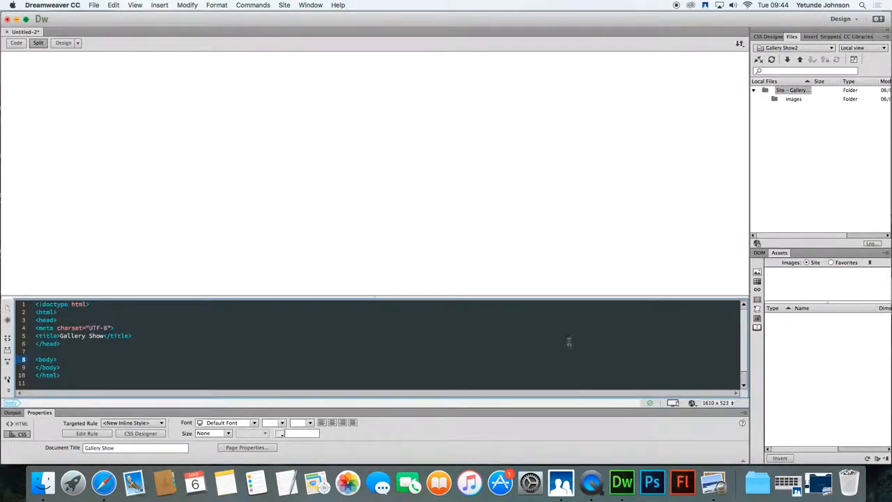